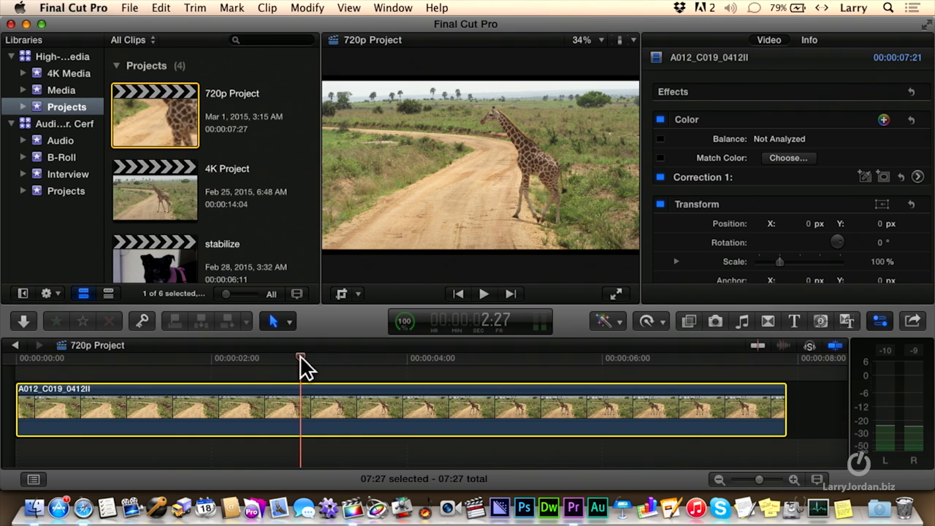
mouse_move(450, 91)
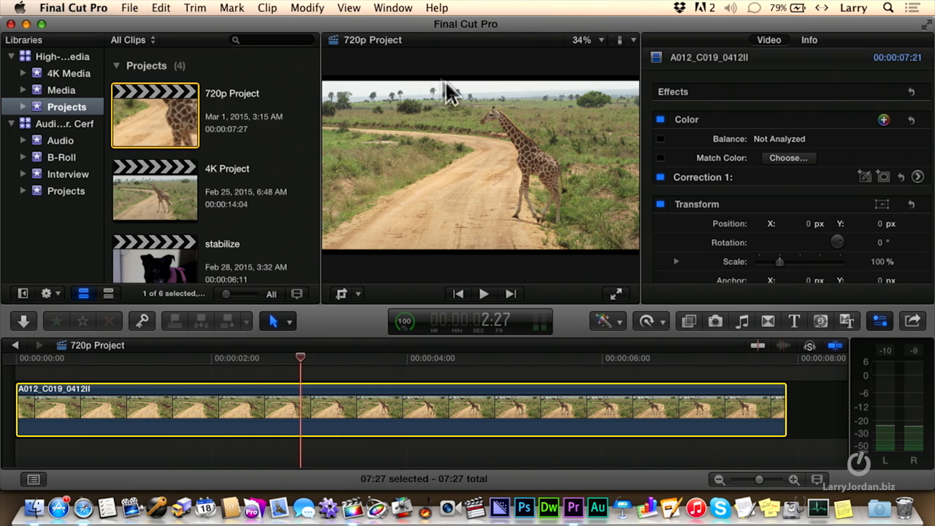
mouse_move(480, 98)
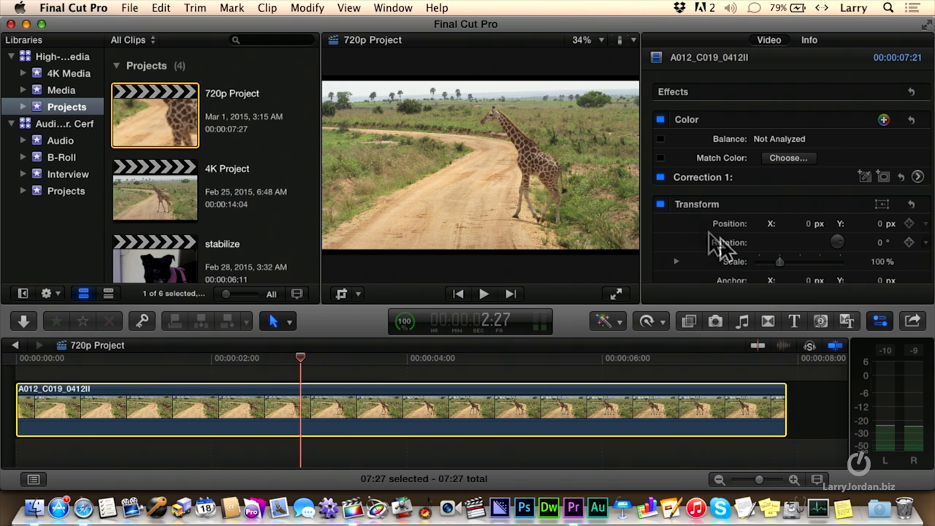
Step: Drag the Transform Scale slider to 139% to crop the sky from the giraffe clip
drag(780, 261, 783, 260)
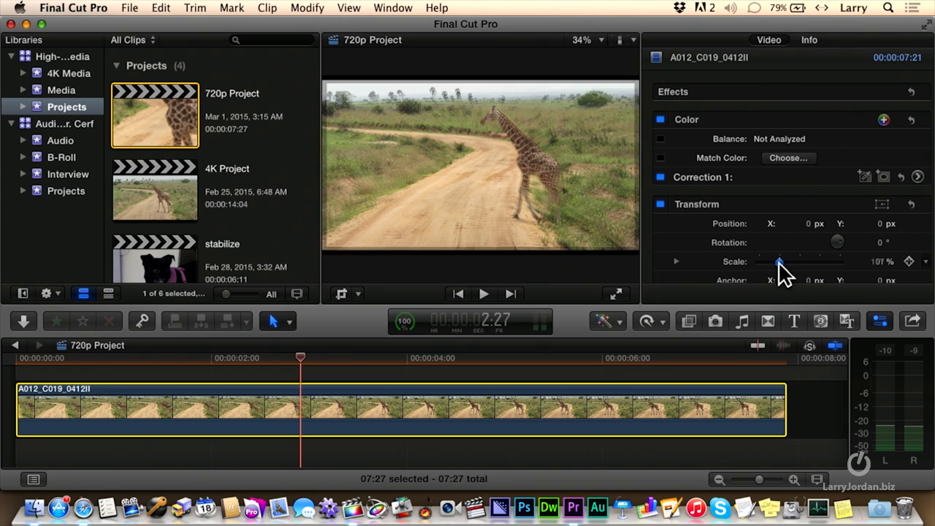
drag(780, 261, 787, 262)
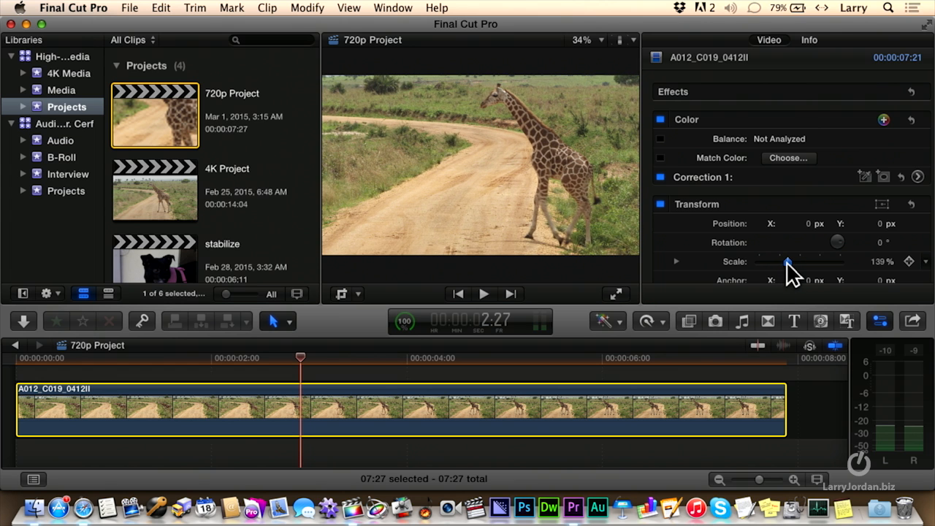